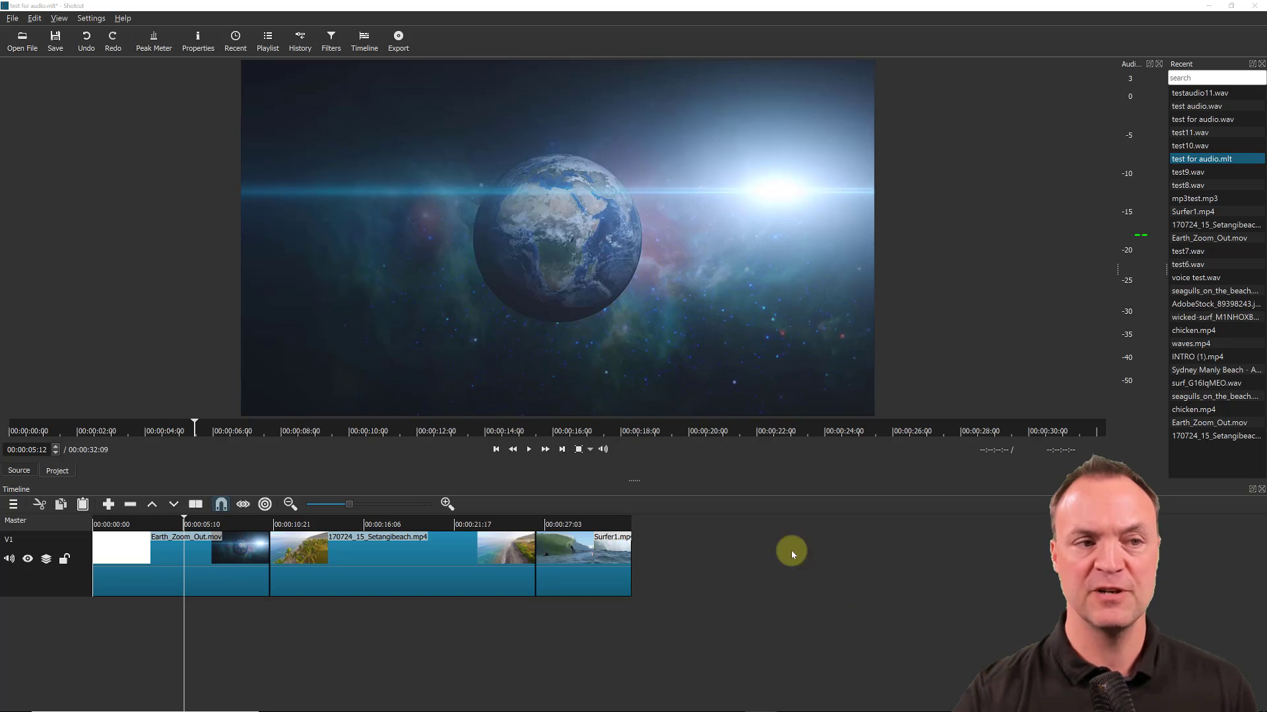
mouse_move(110, 234)
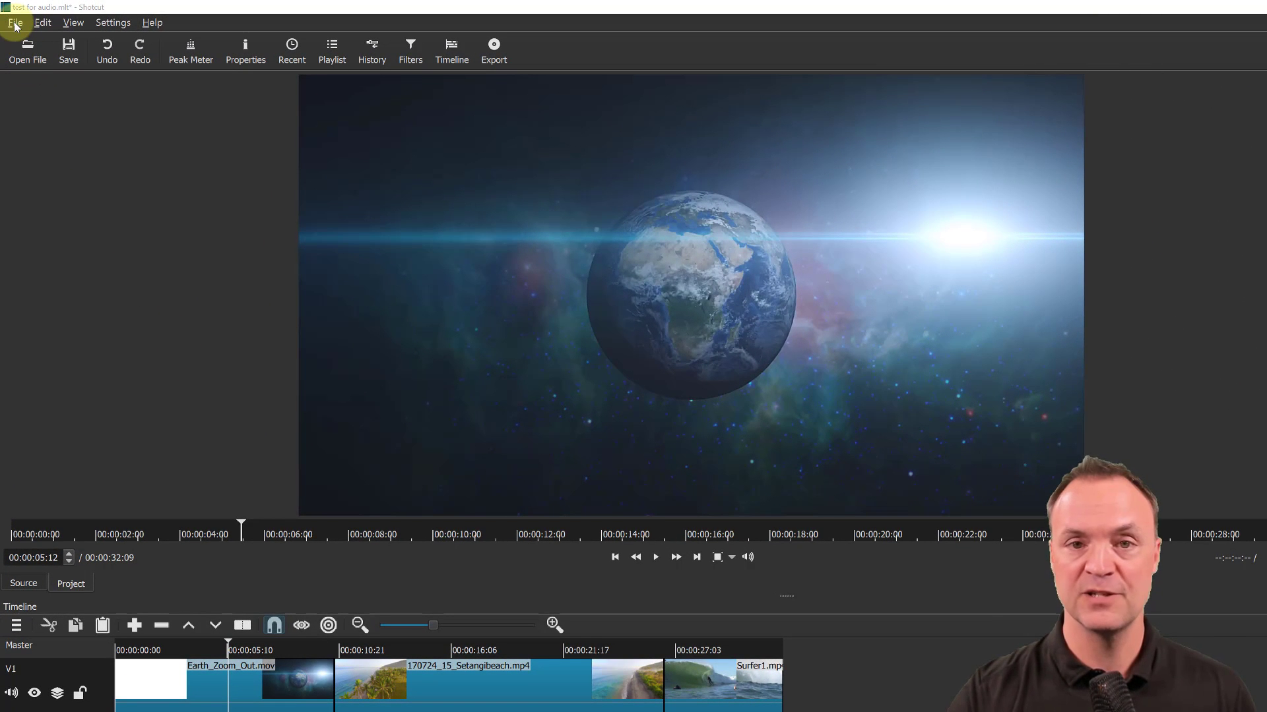
Open a DirectShow device source with the Logitech BRIO microphone as audio input and no video
click(14, 22)
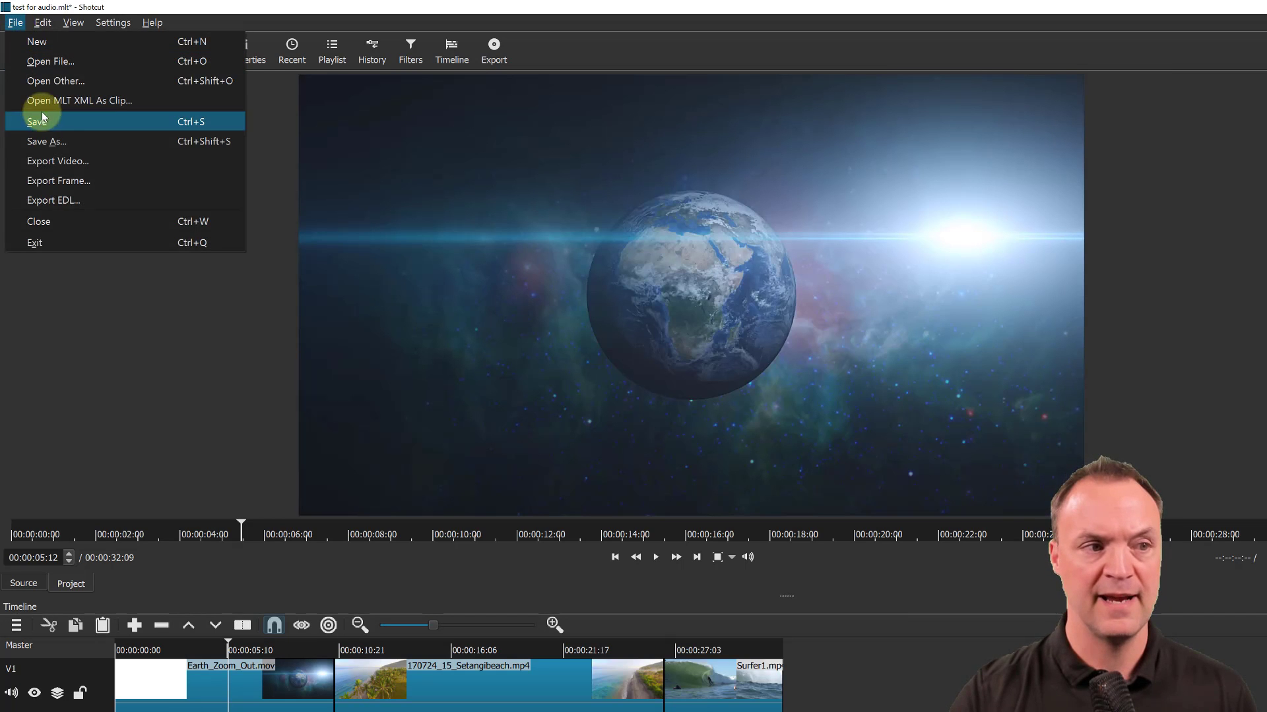
mouse_move(55, 81)
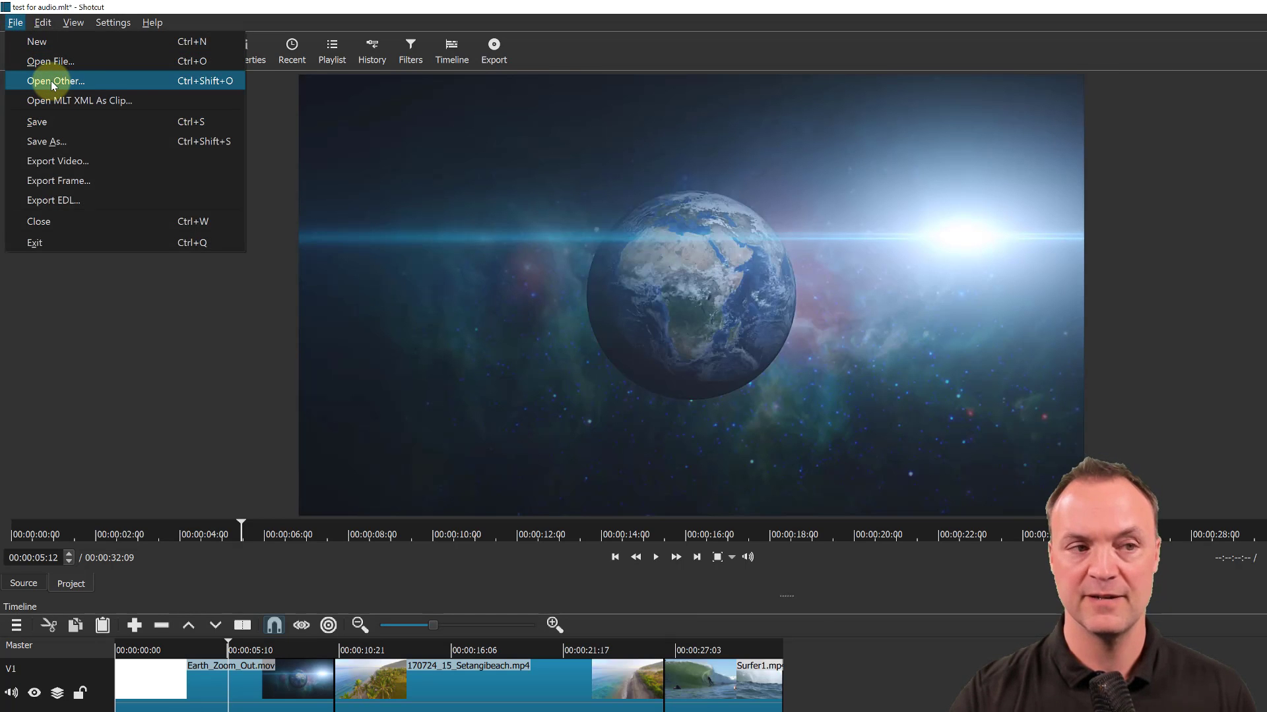
click(55, 81)
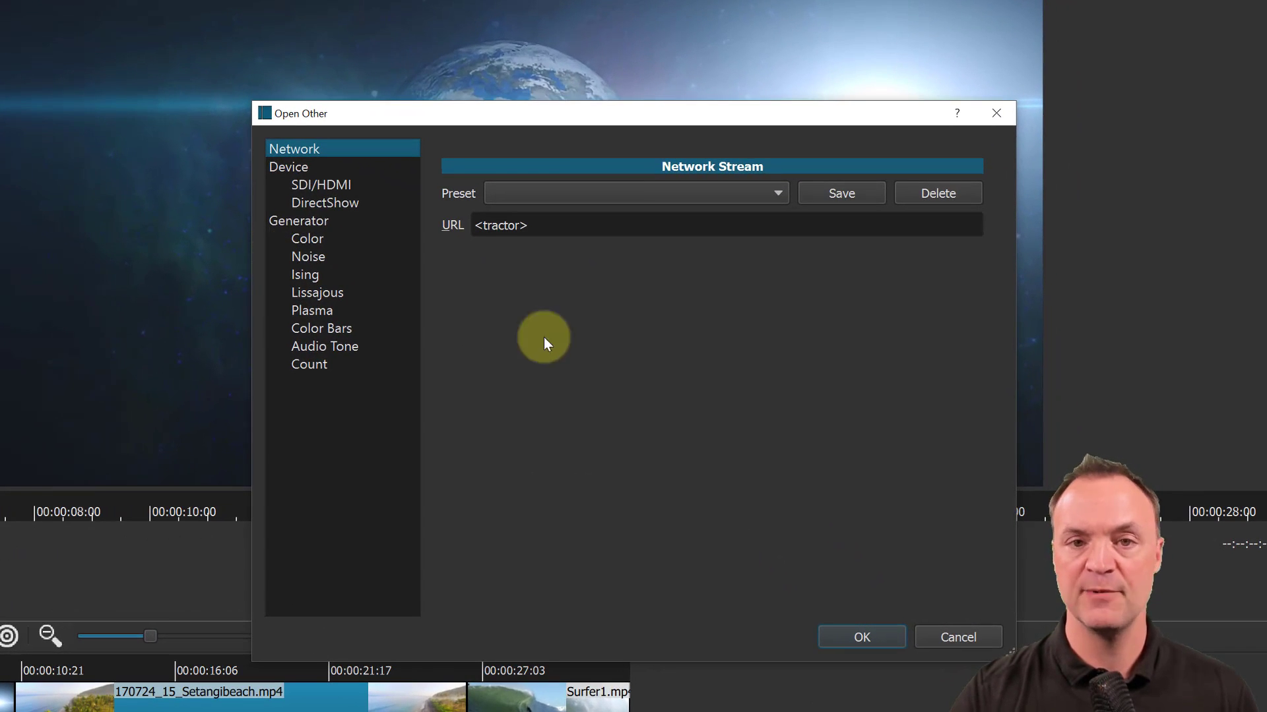
mouse_move(324, 204)
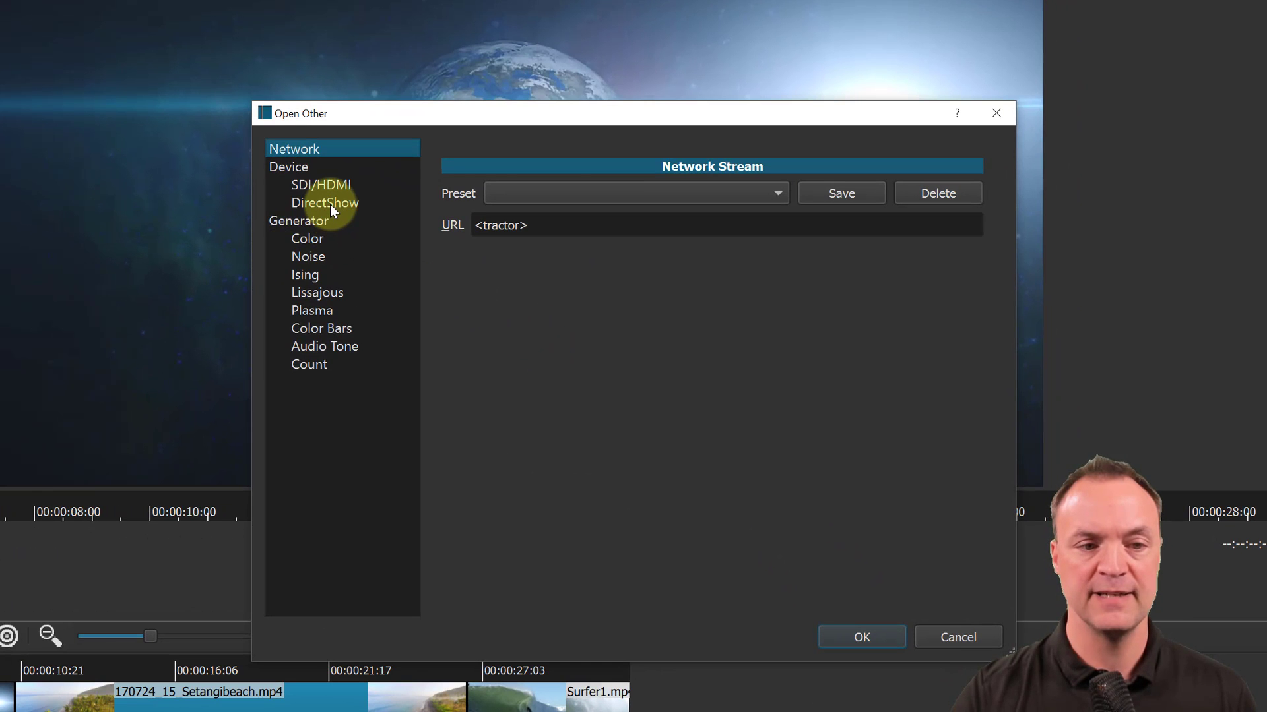
click(324, 203)
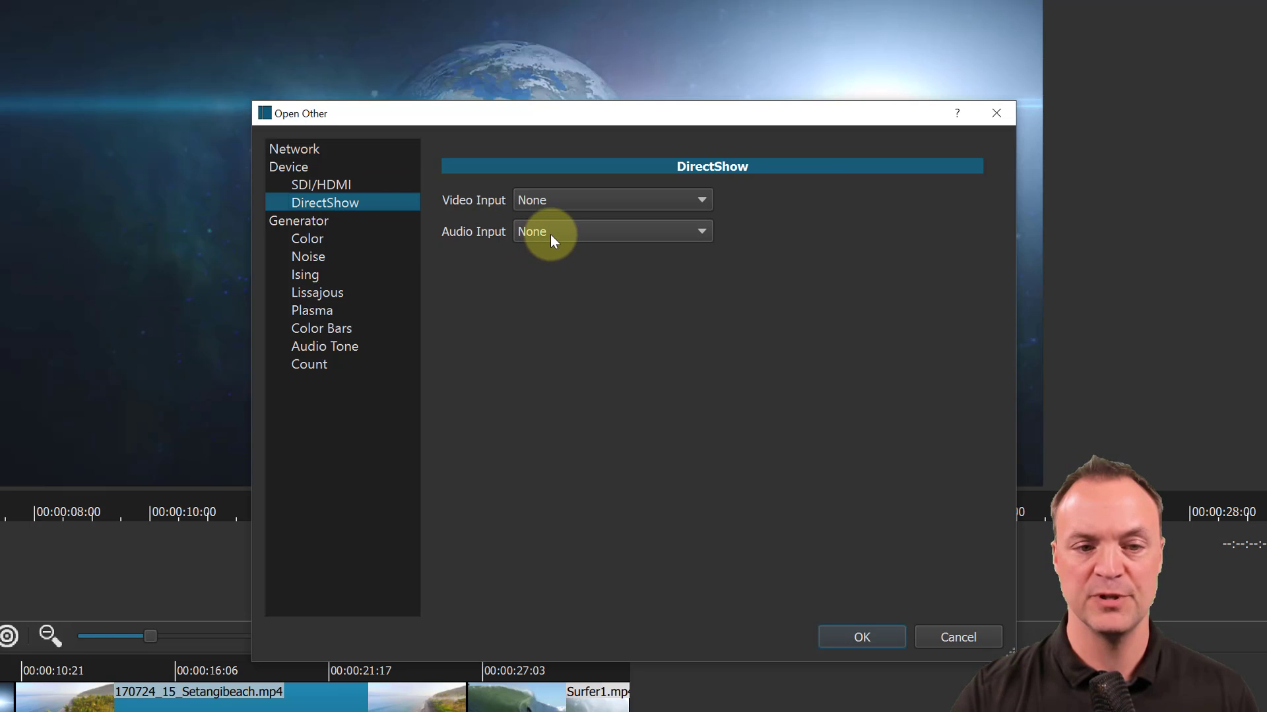
click(612, 233)
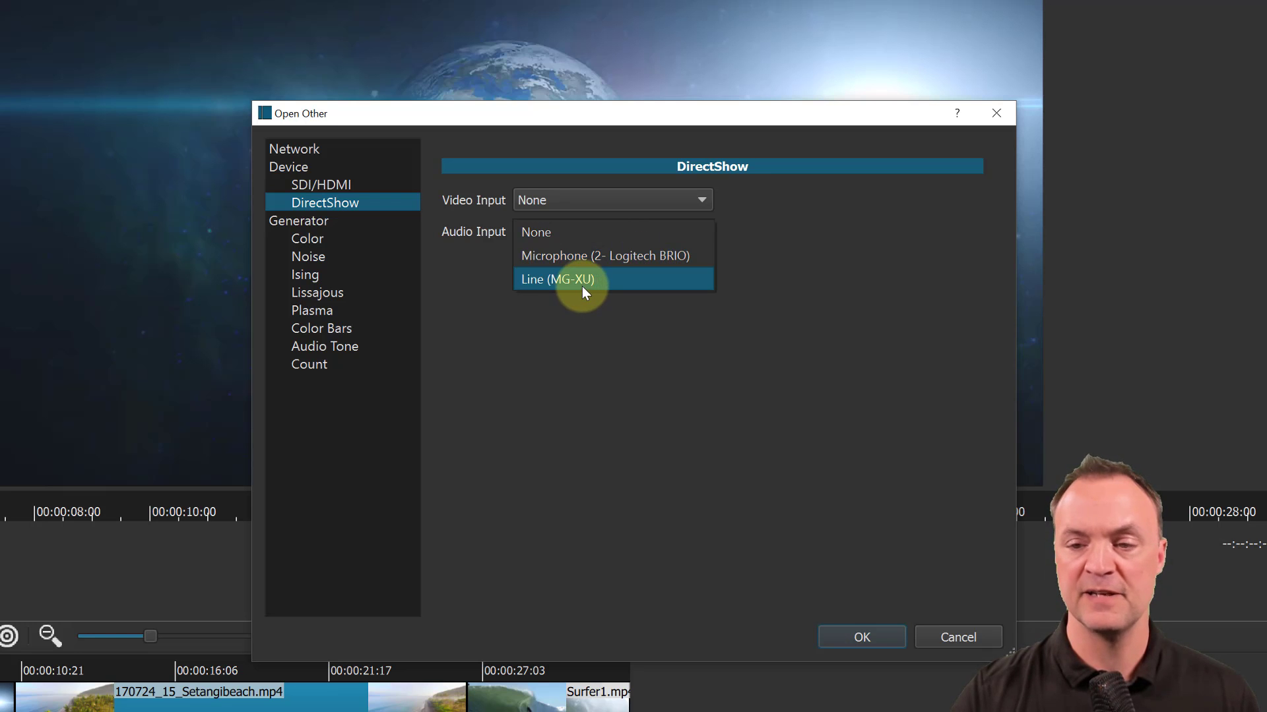
mouse_move(606, 260)
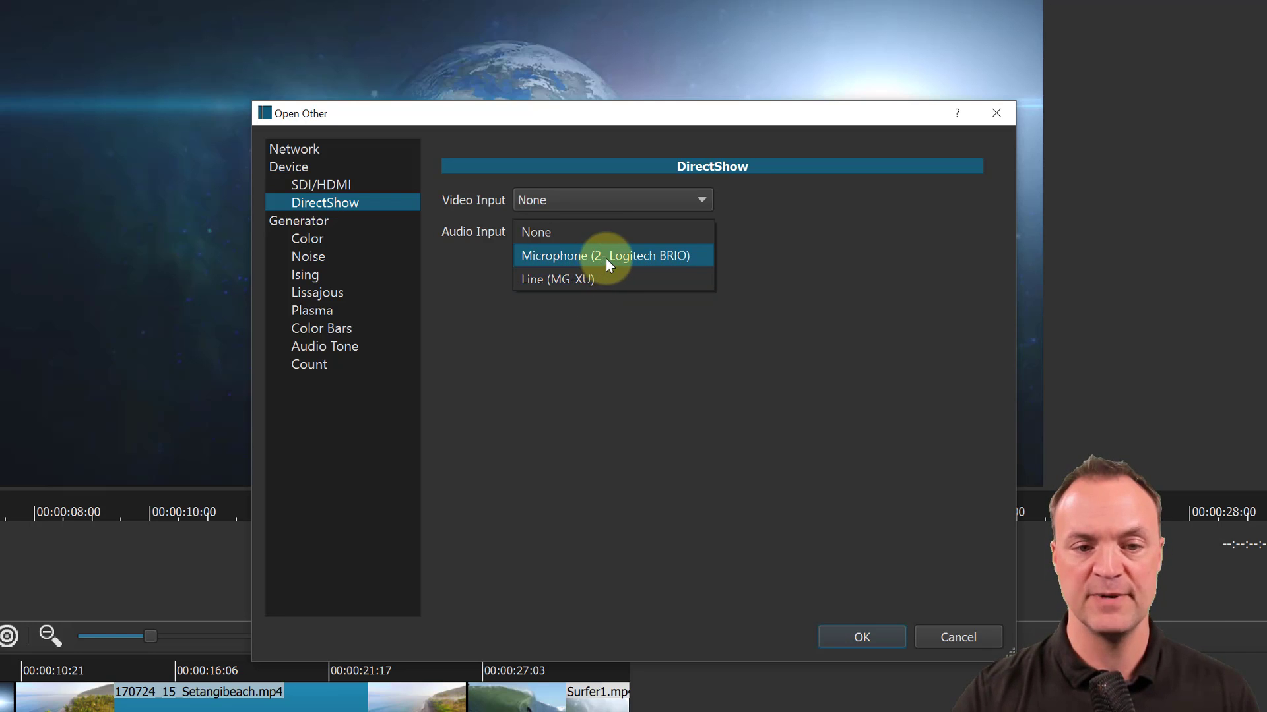
click(603, 254)
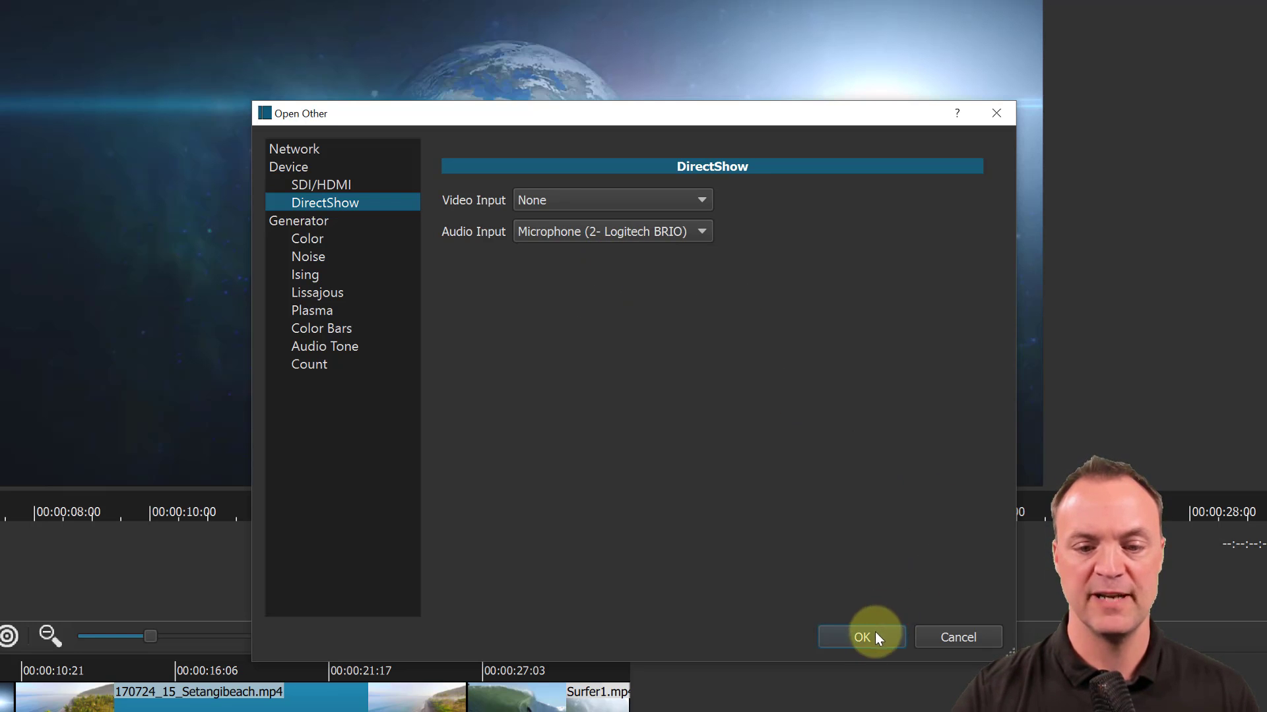
click(860, 638)
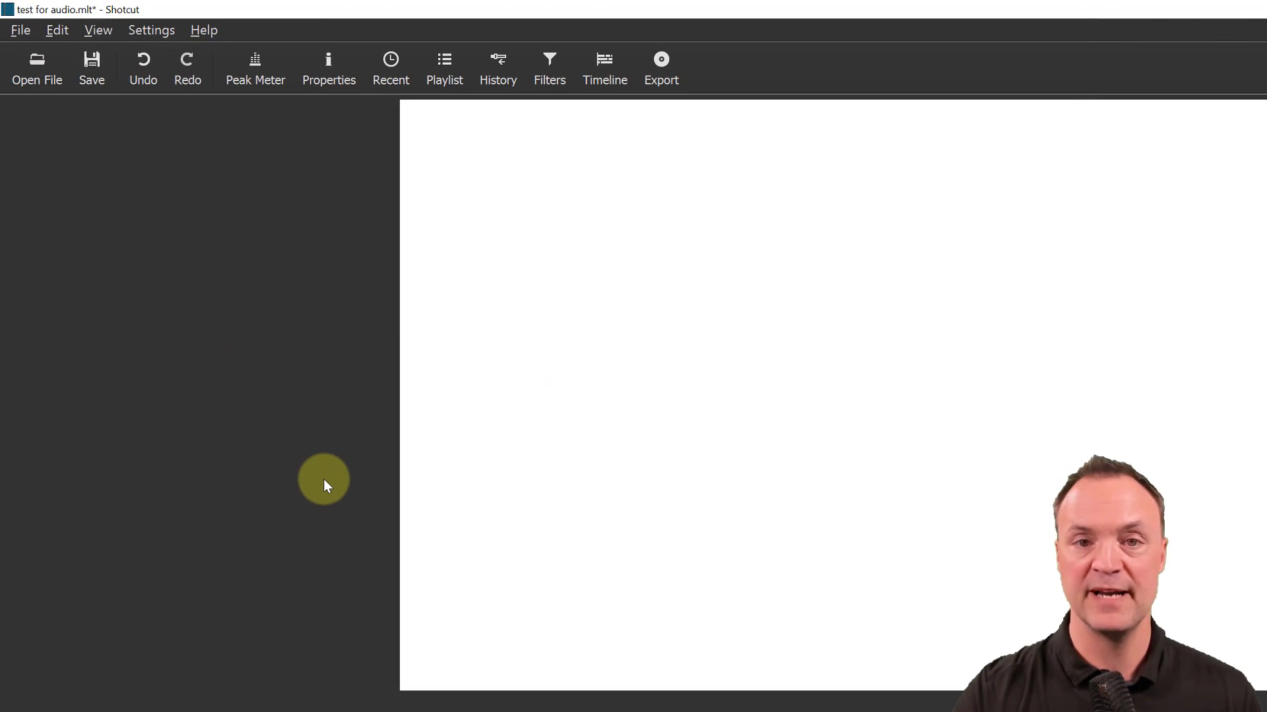
mouse_move(660, 67)
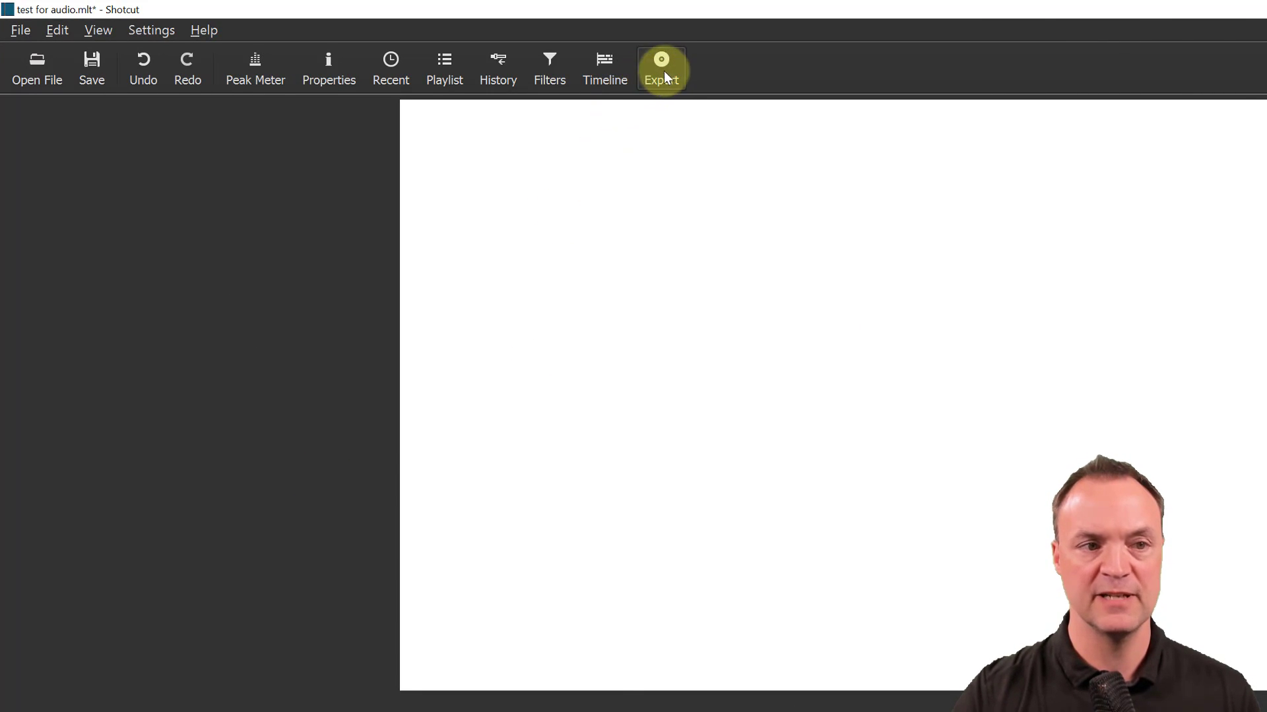
In the Export panel, search 'wav' and apply the Stock WAV preset
click(661, 66)
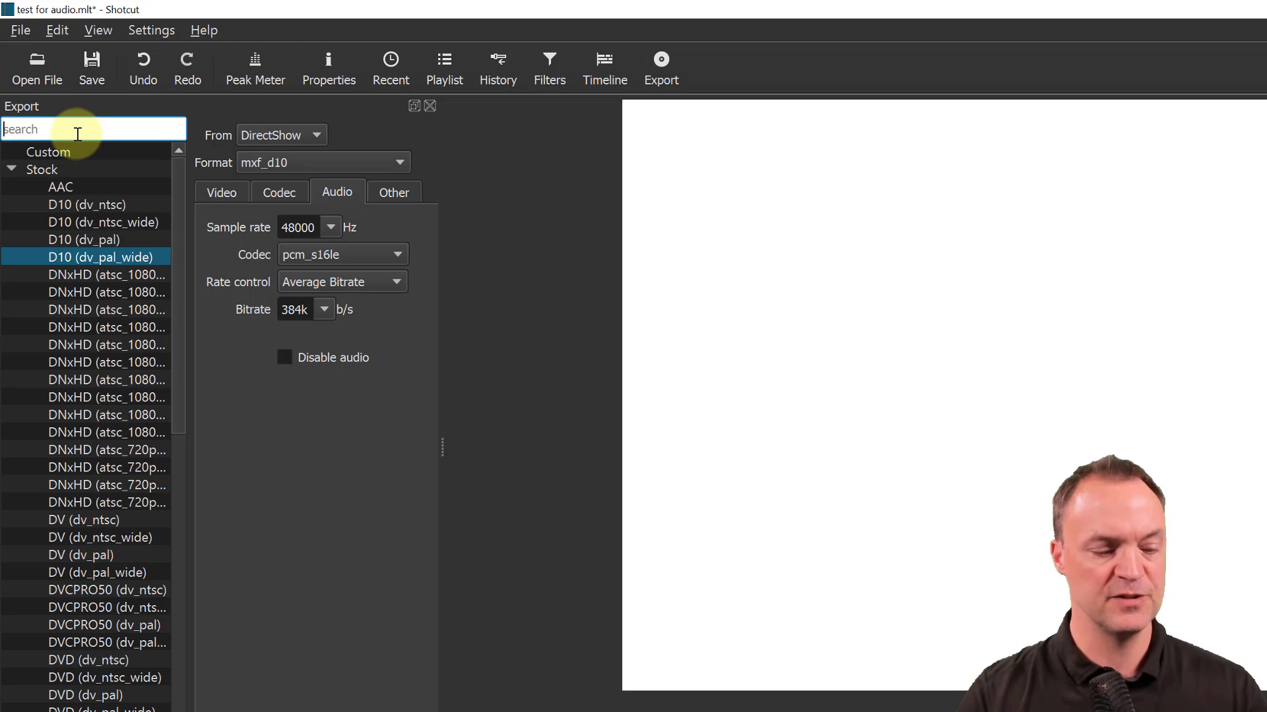
text(wav)
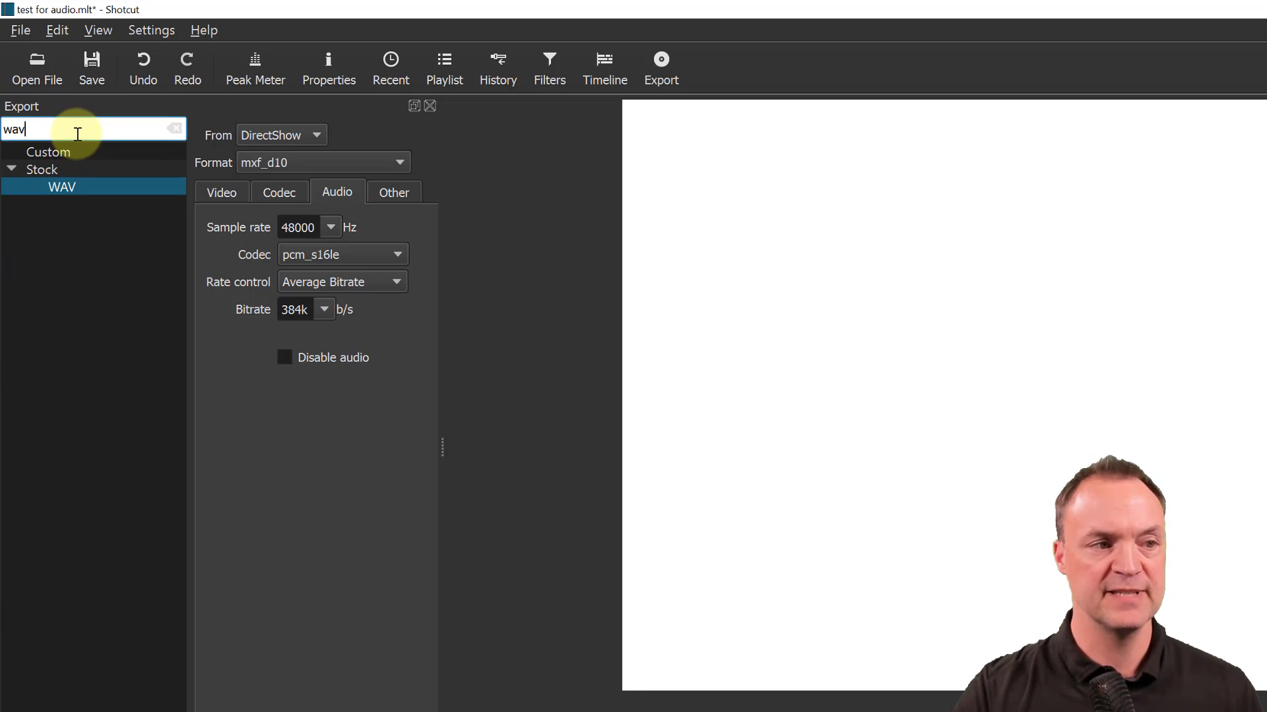
click(62, 186)
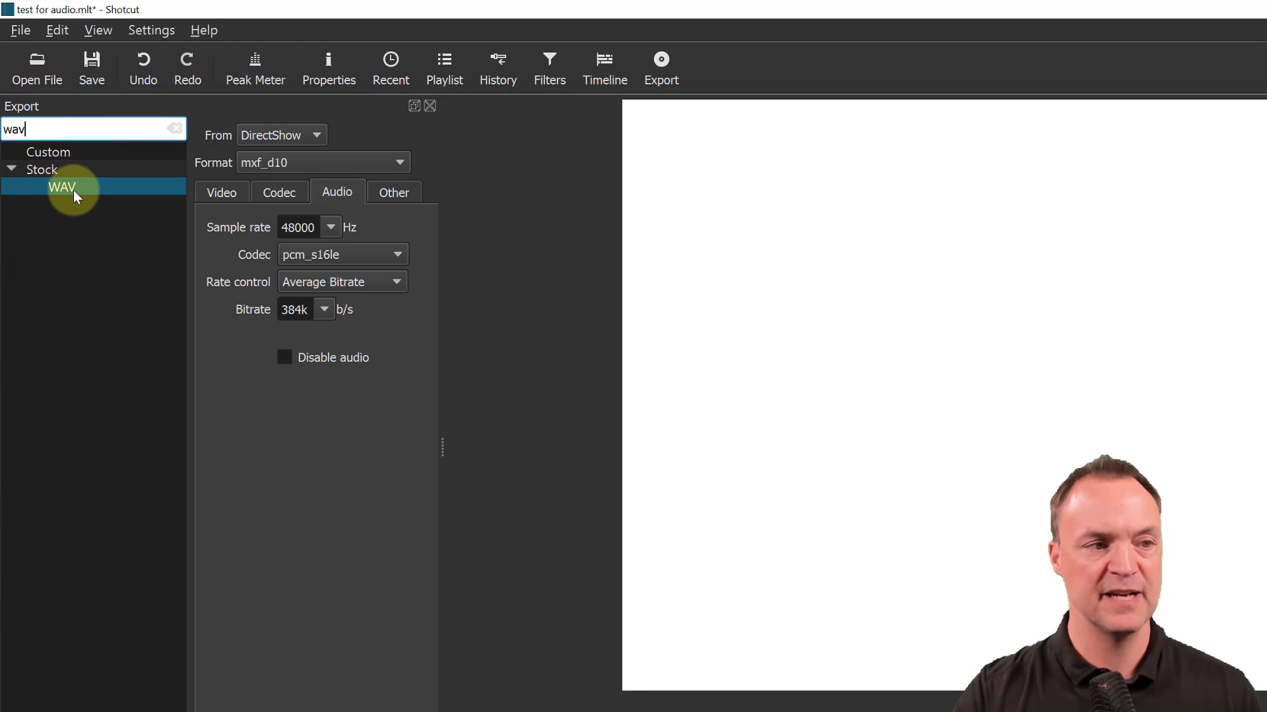
click(62, 186)
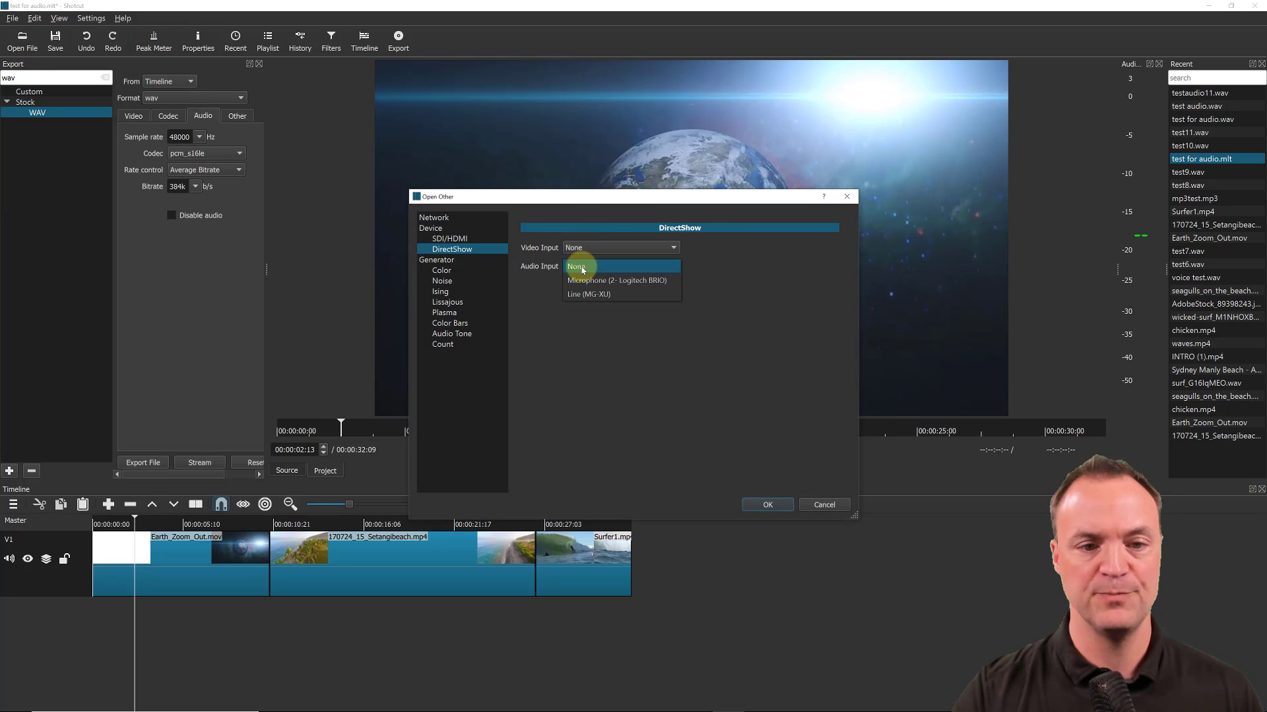
Close the Open Other dialog so the live microphone source is ready to capture as WAV
click(618, 280)
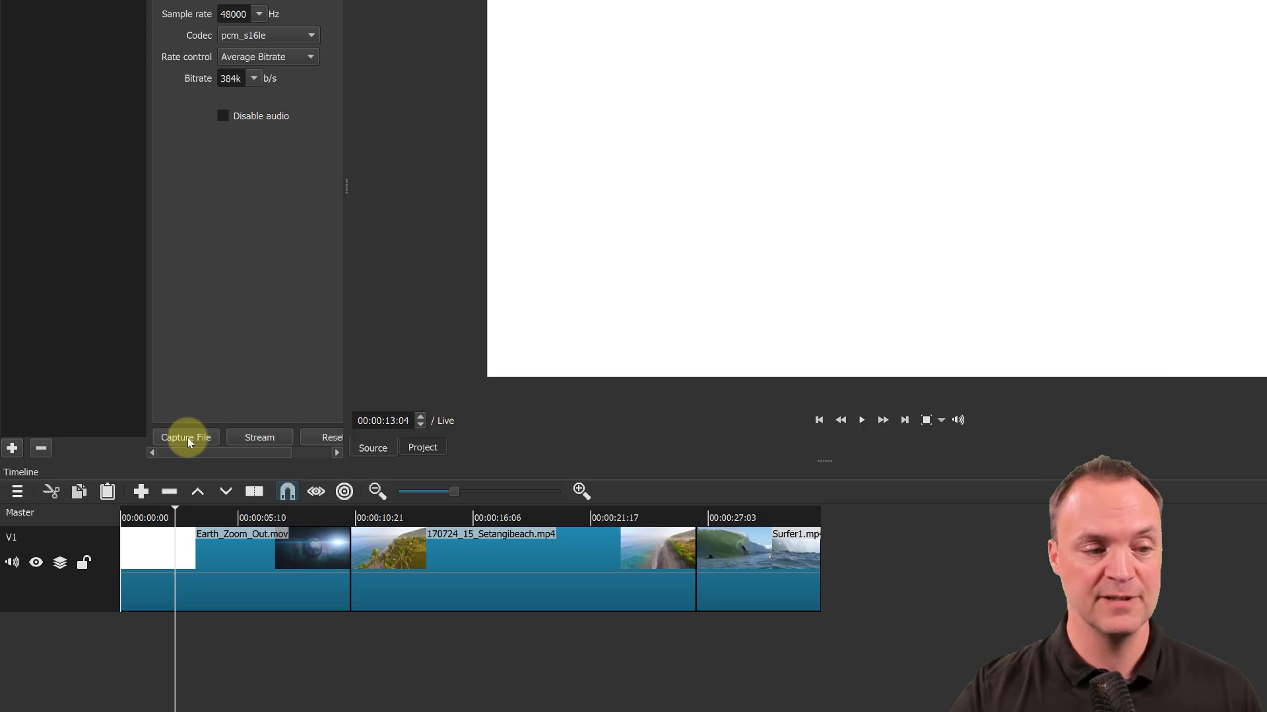
click(185, 437)
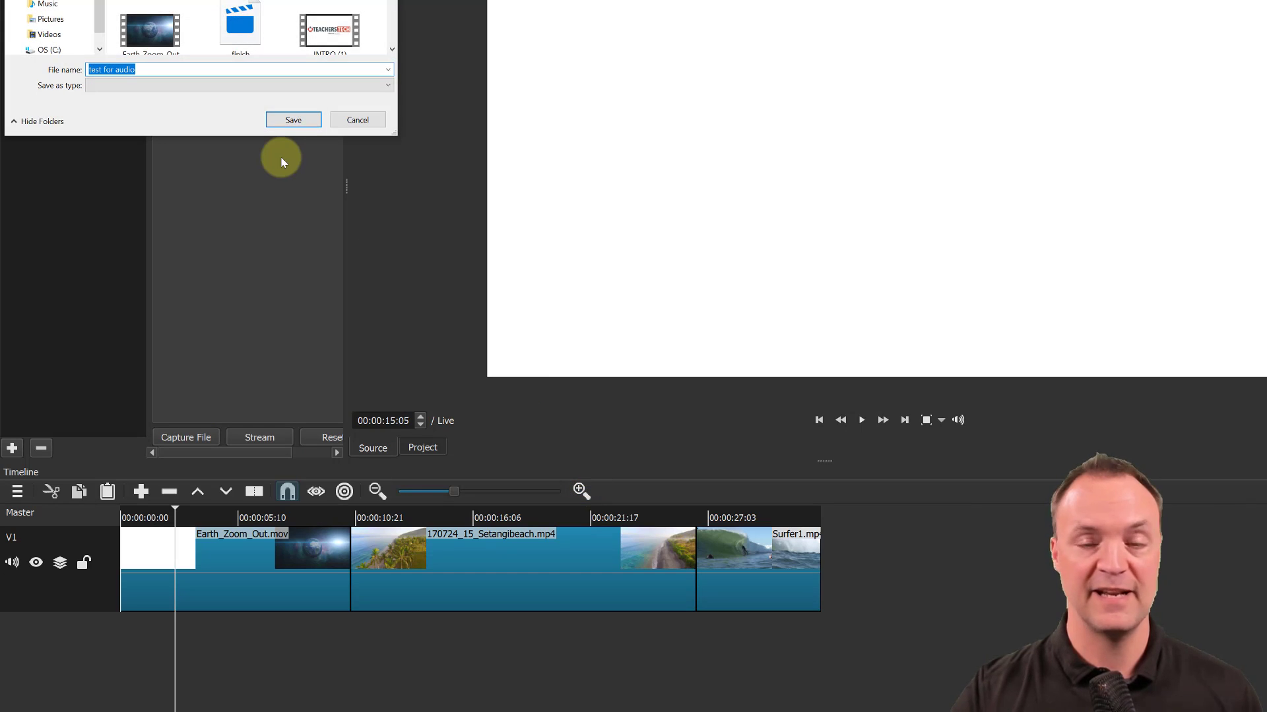
text(test)
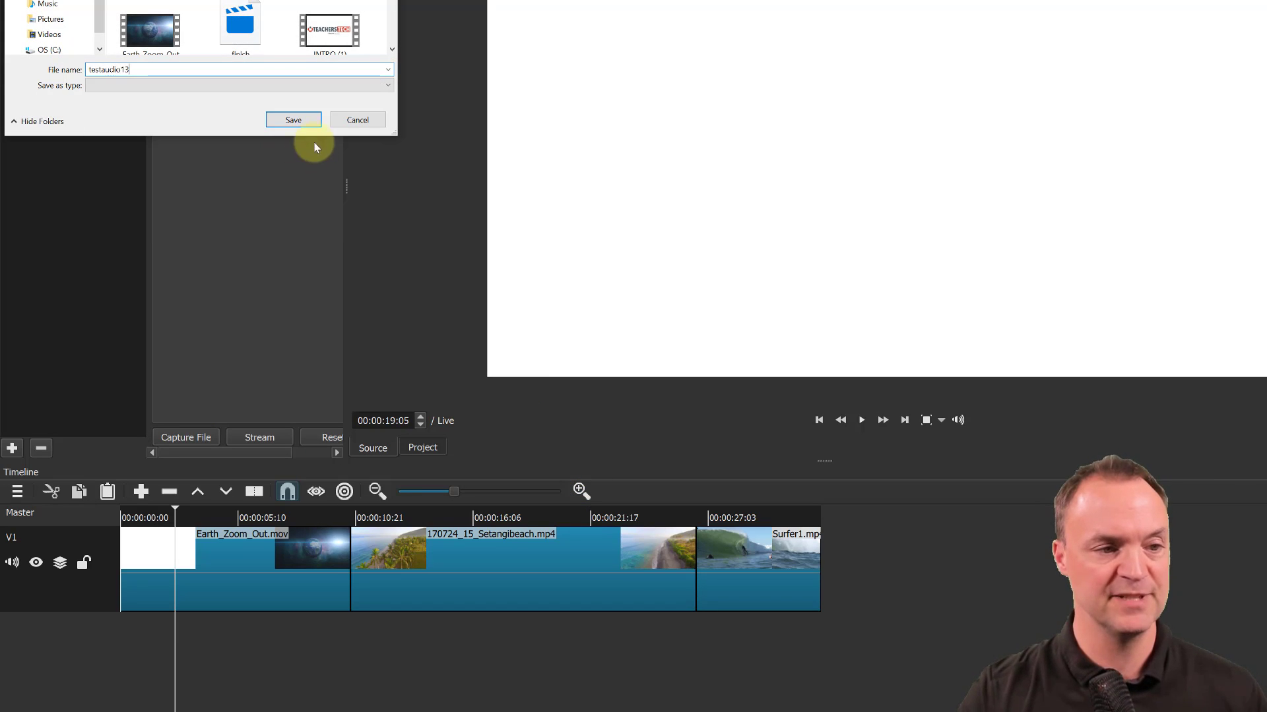
click(293, 120)
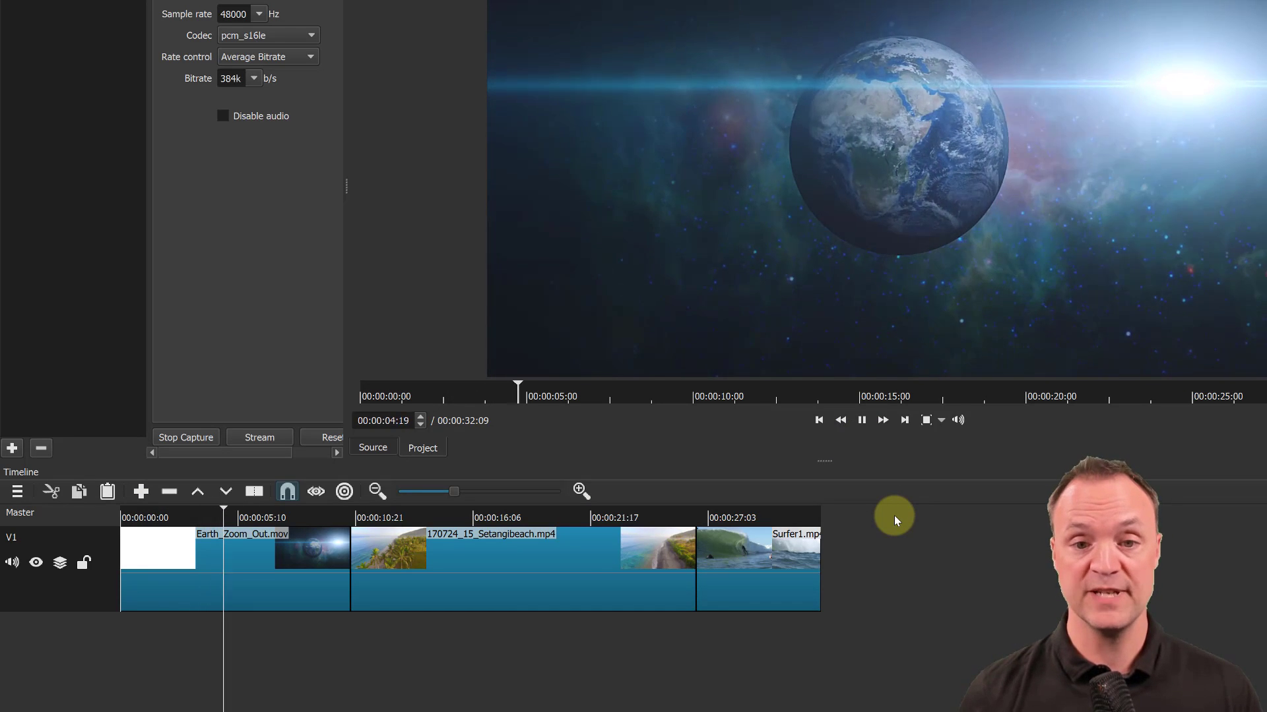
Let the timeline finish playing, then stop capturing the 37-second voiceover
click(862, 420)
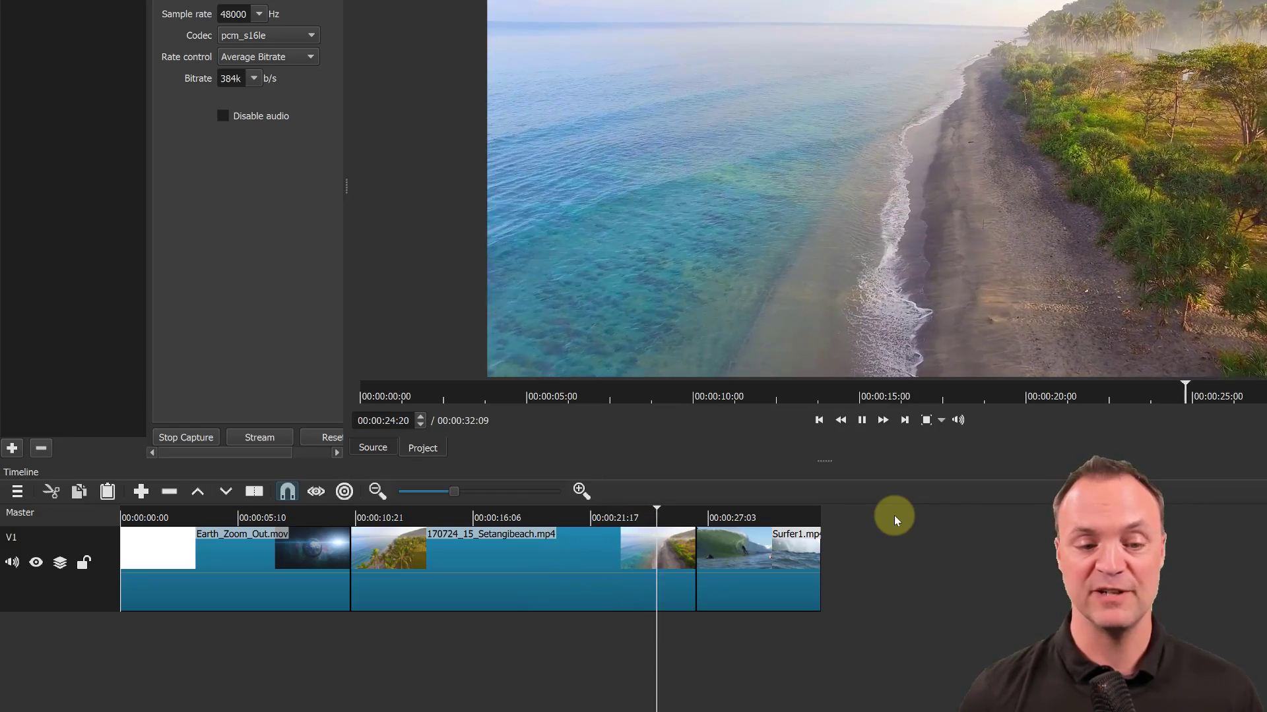
click(883, 420)
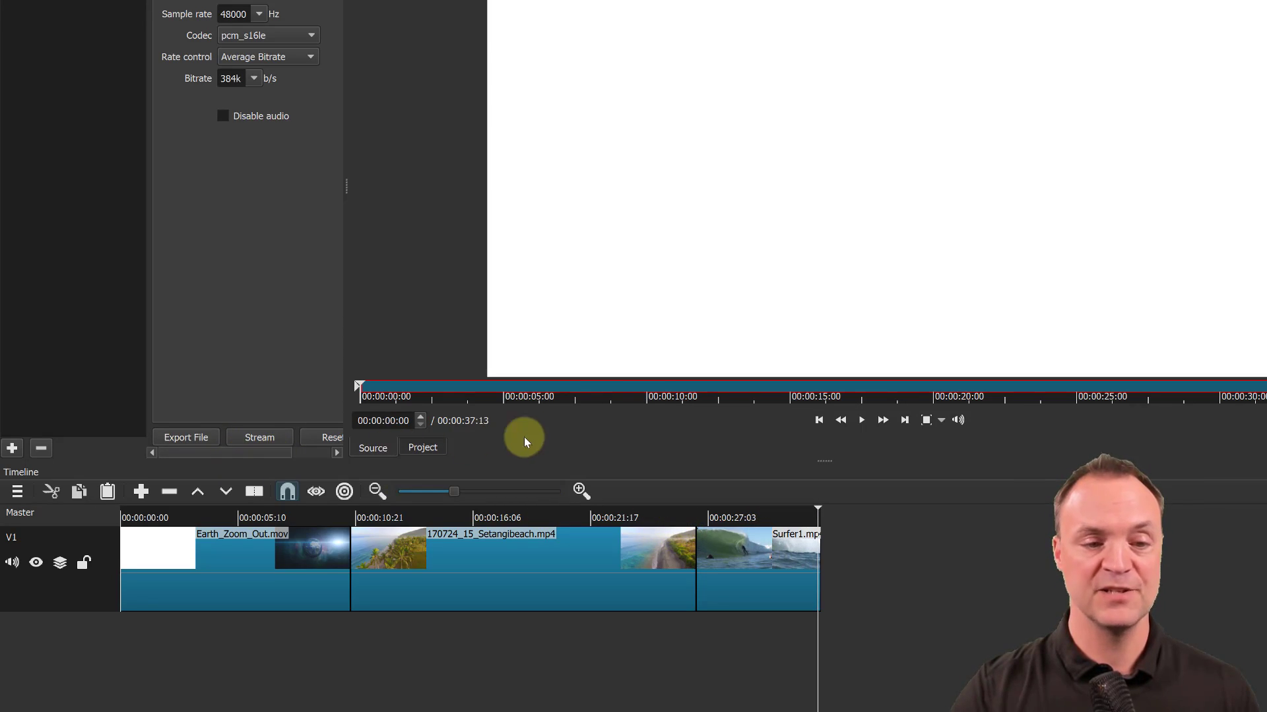
click(861, 420)
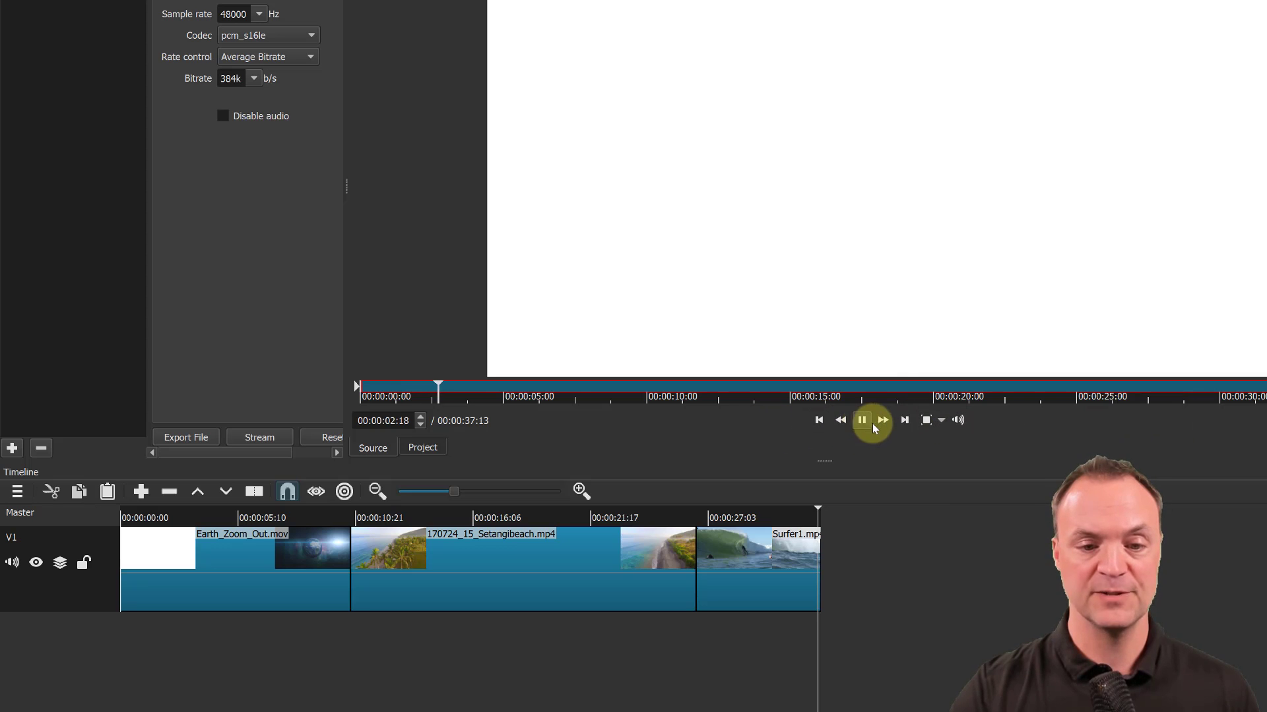
click(862, 420)
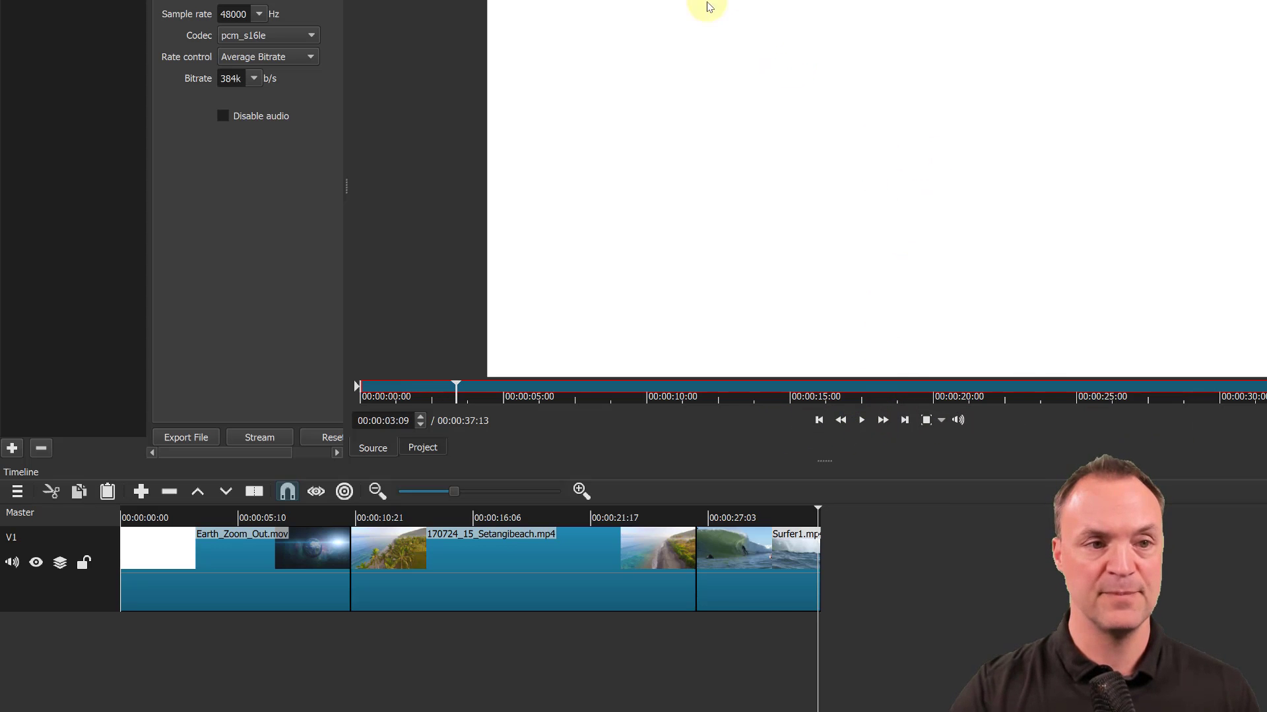
mouse_move(1042, 287)
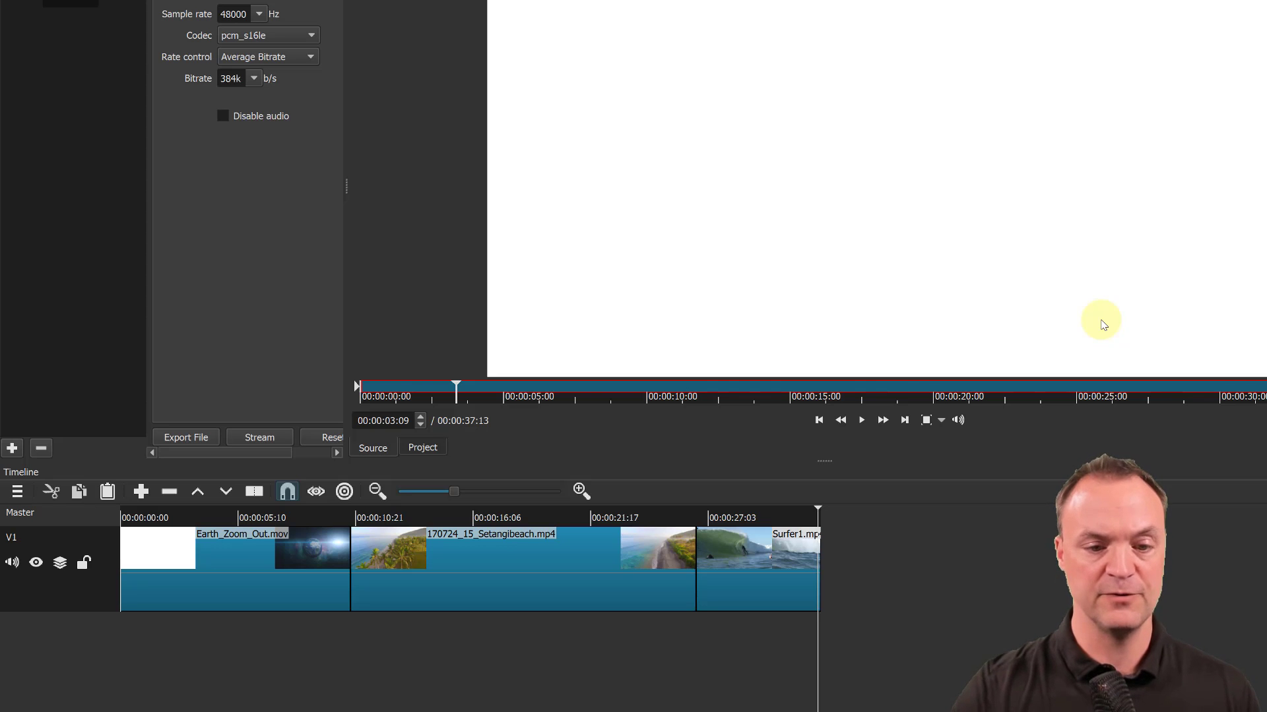
click(862, 420)
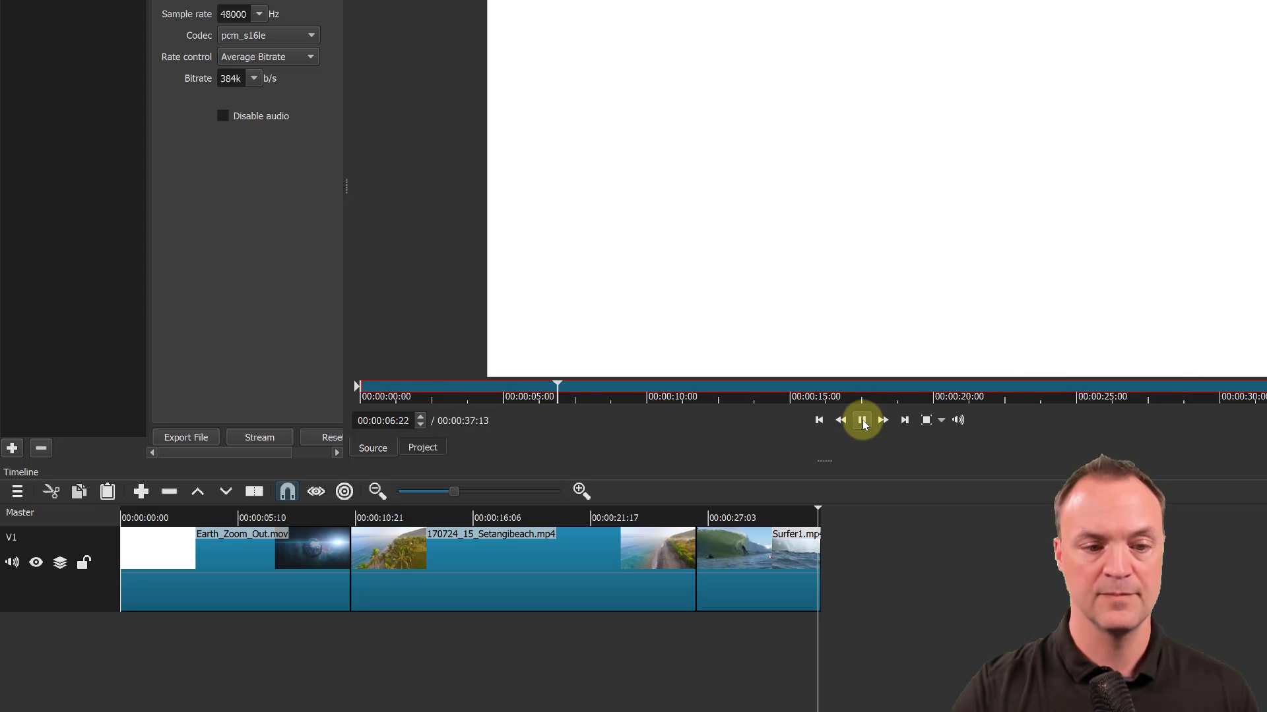
click(862, 419)
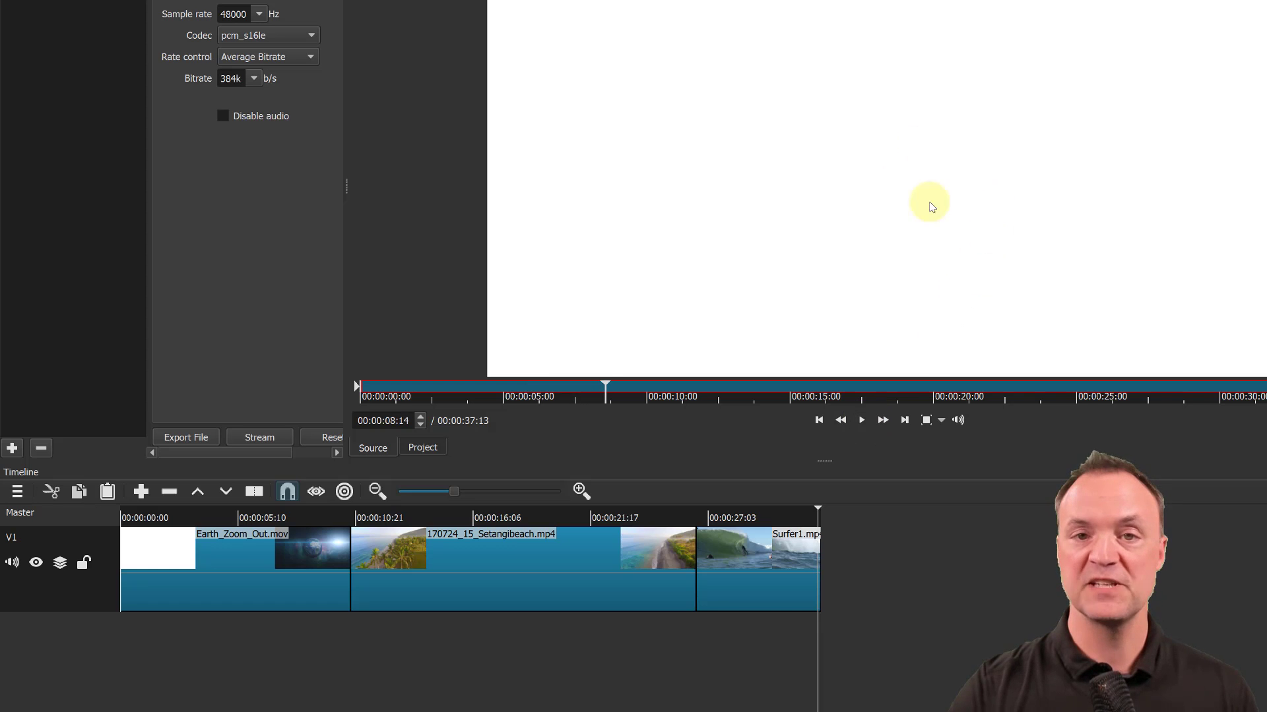
mouse_move(892, 304)
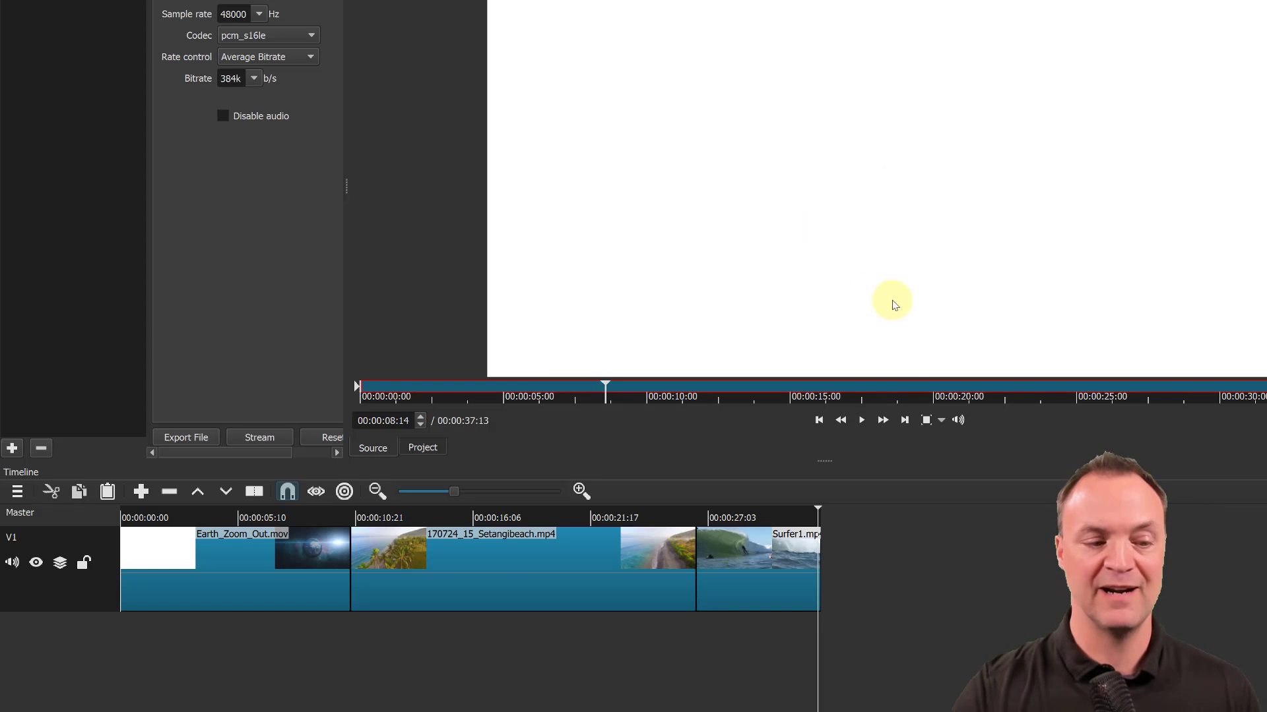
mouse_move(391, 670)
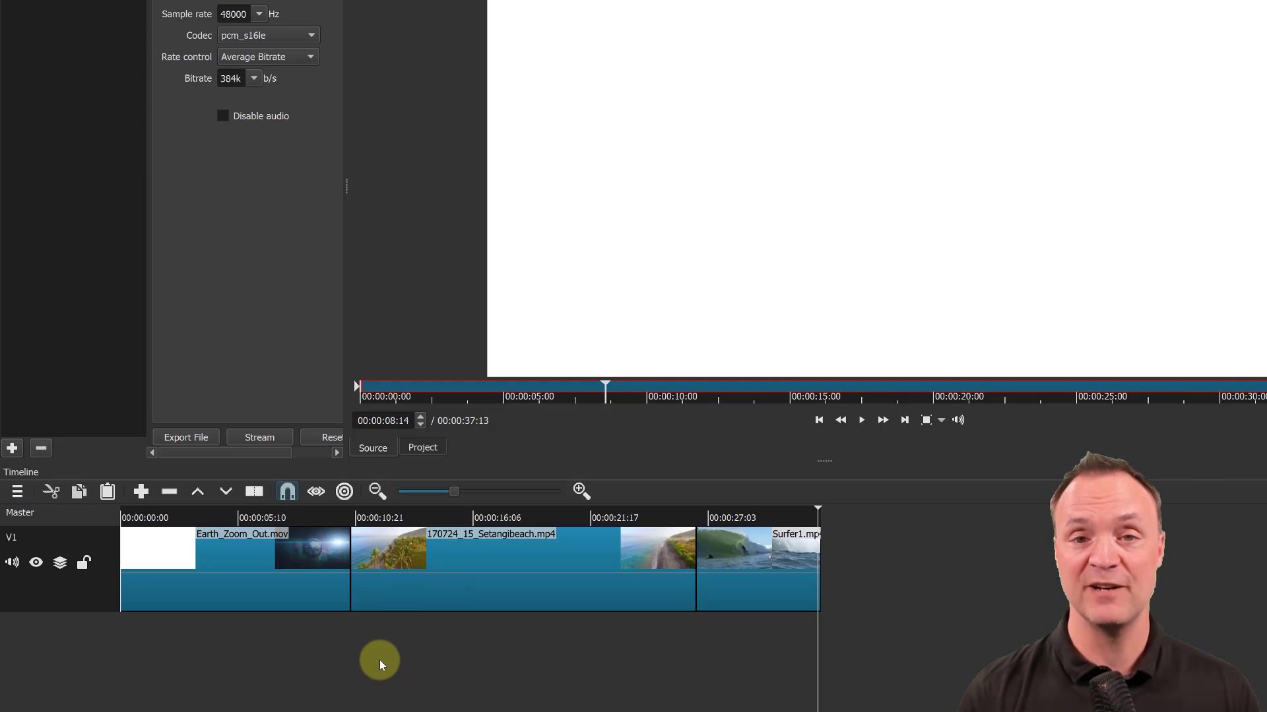
mouse_move(40, 660)
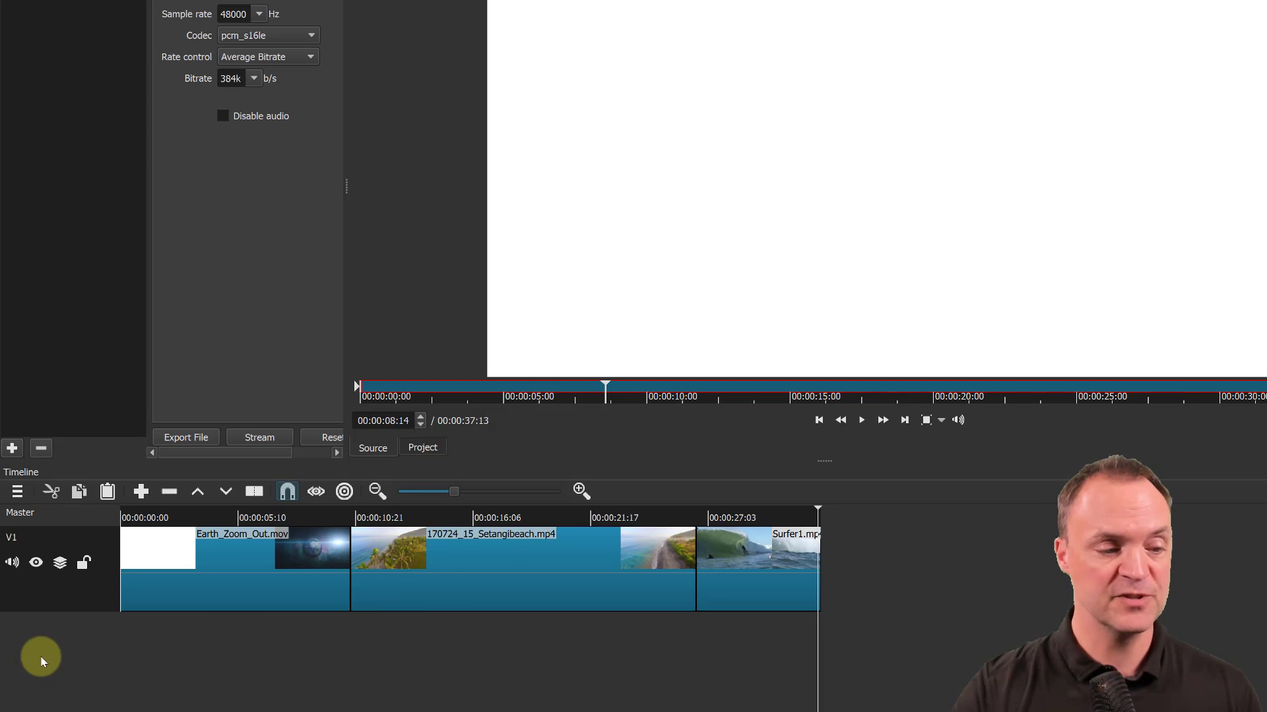
mouse_move(110, 570)
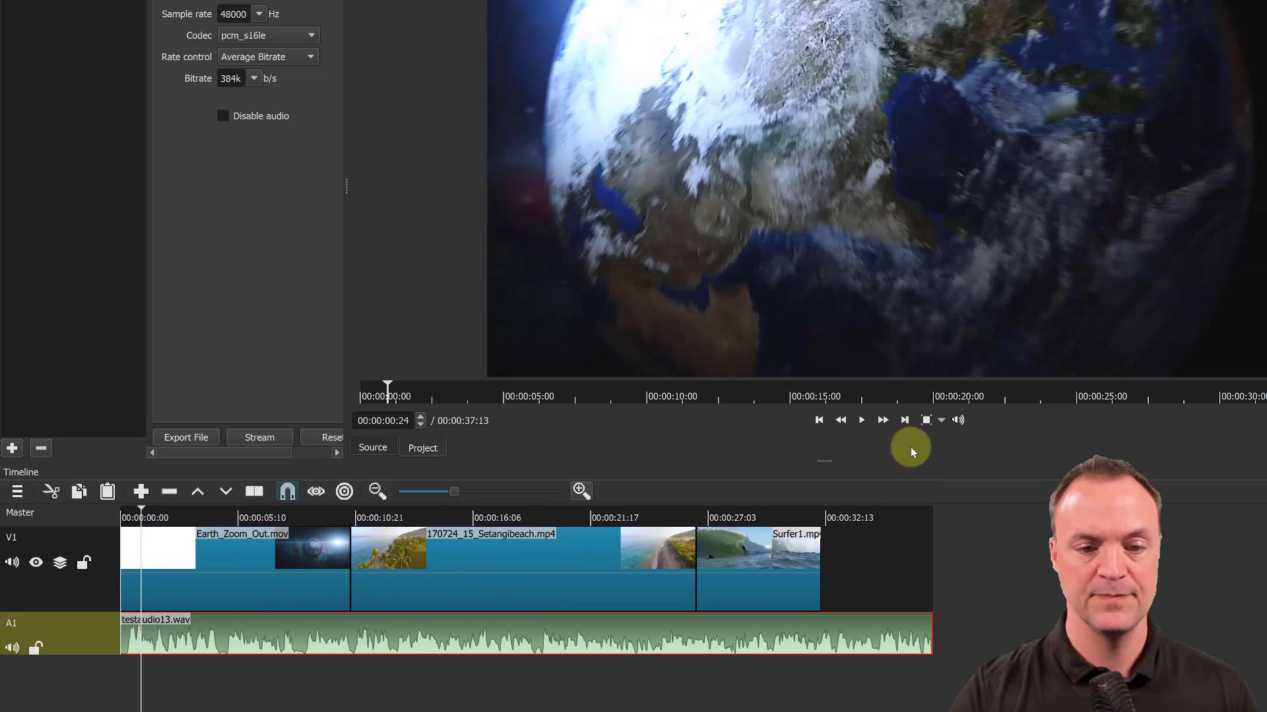
Play the timeline with the testaudio13 voiceover on new track A1
click(860, 419)
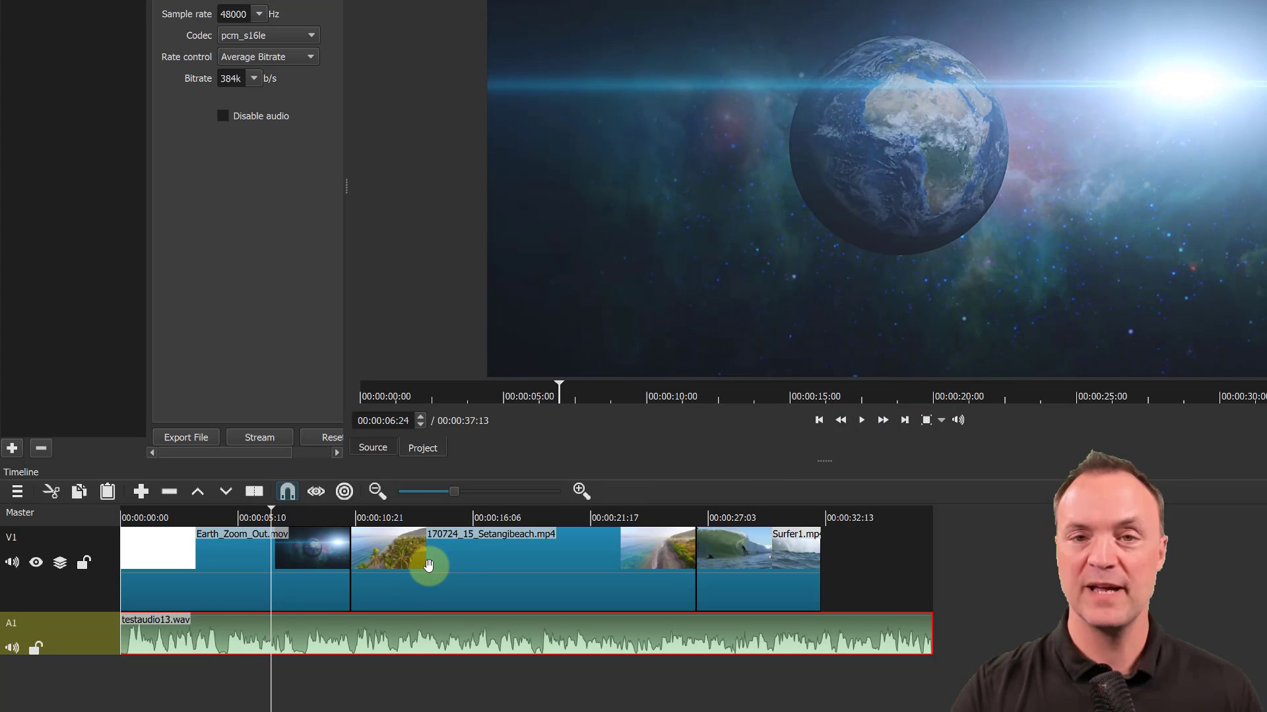
mouse_move(282, 649)
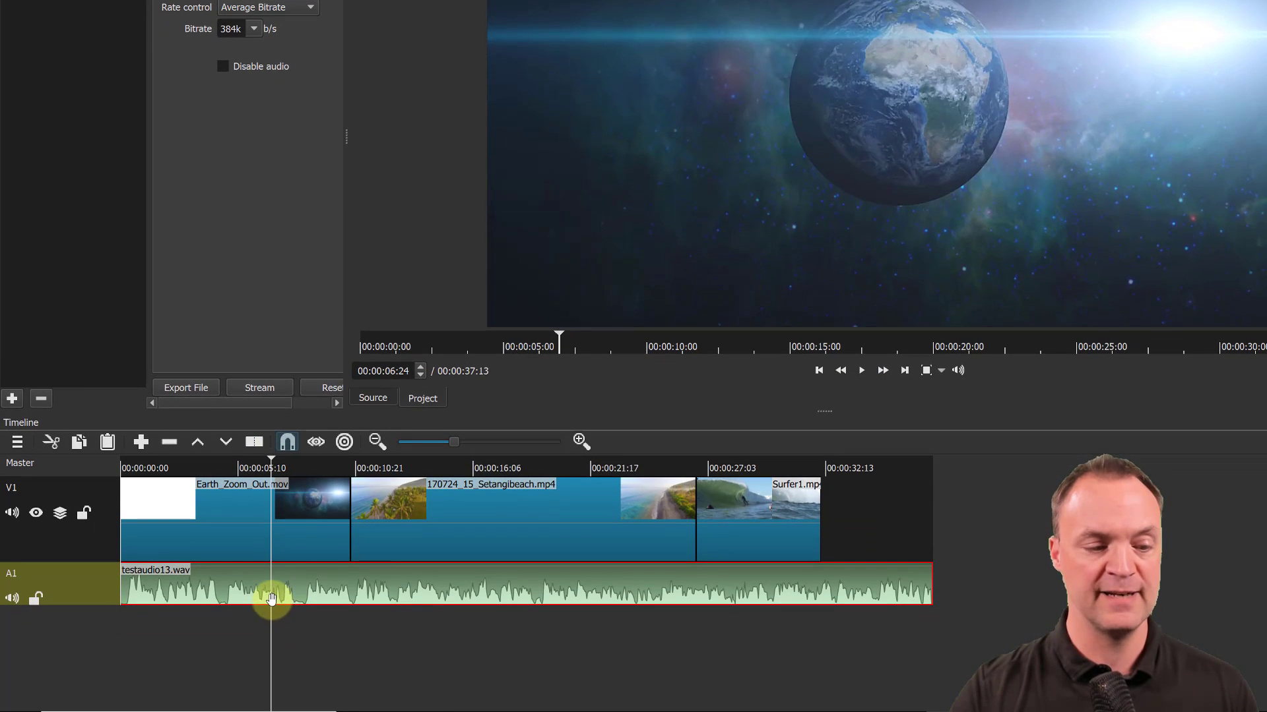
Trim the testaudio13 clip and move it later on A1 to end with the Surfer1 clip
right_click(271, 599)
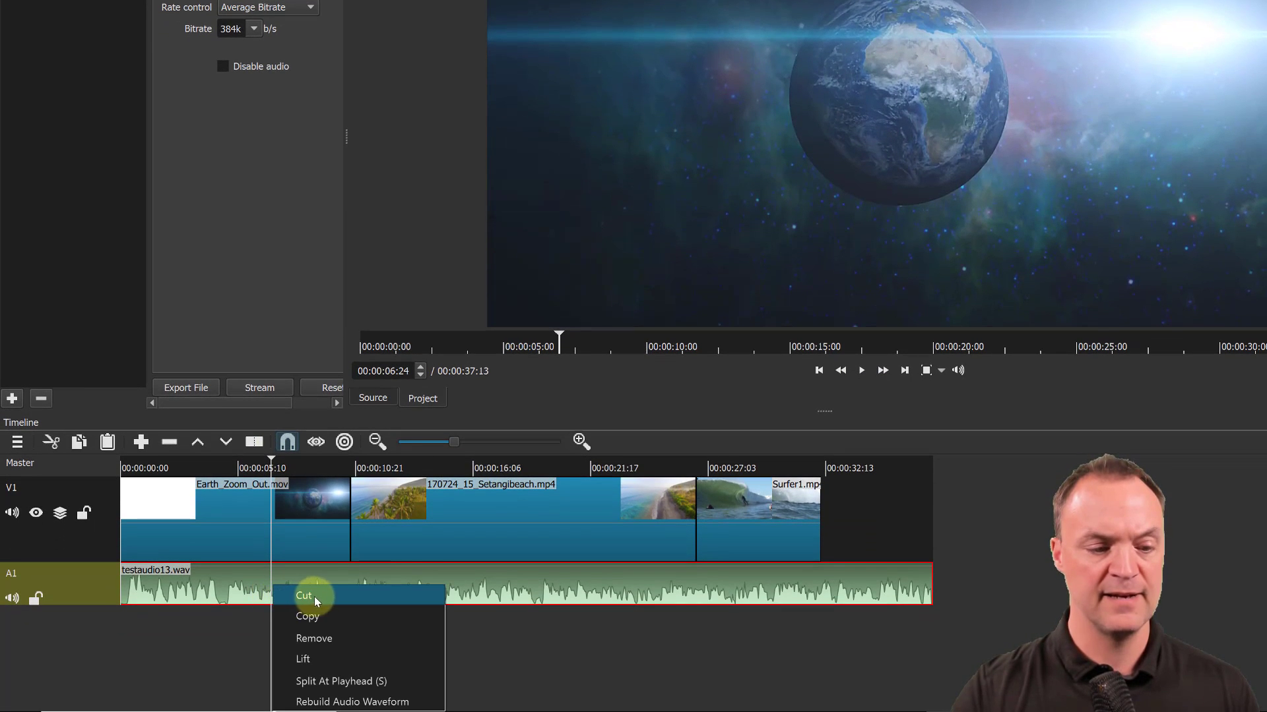
click(305, 595)
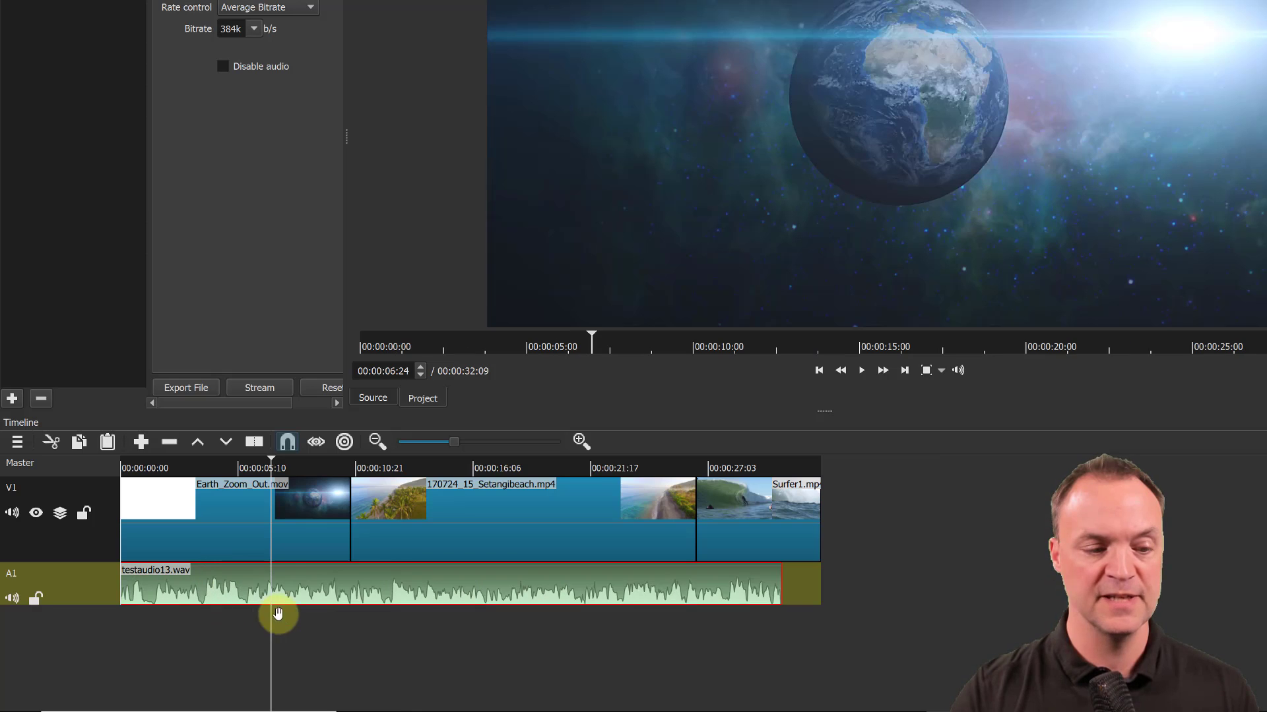
drag(278, 590, 386, 590)
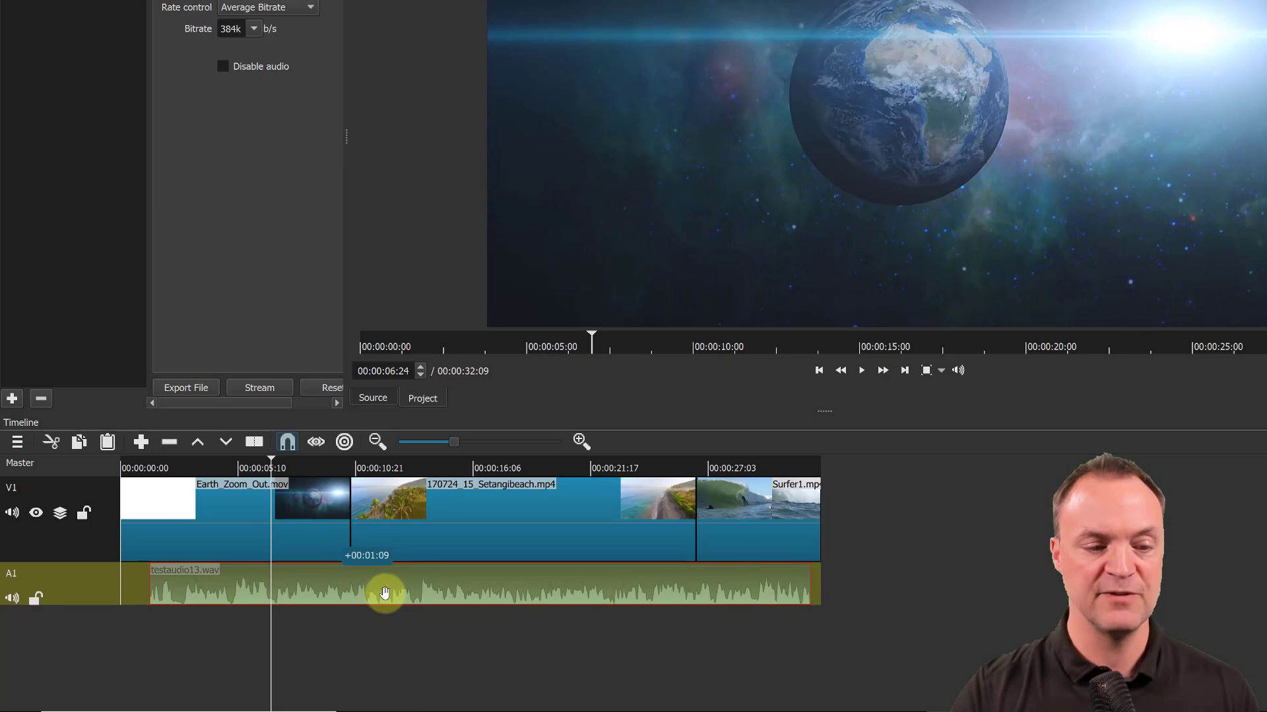
drag(384, 594, 392, 593)
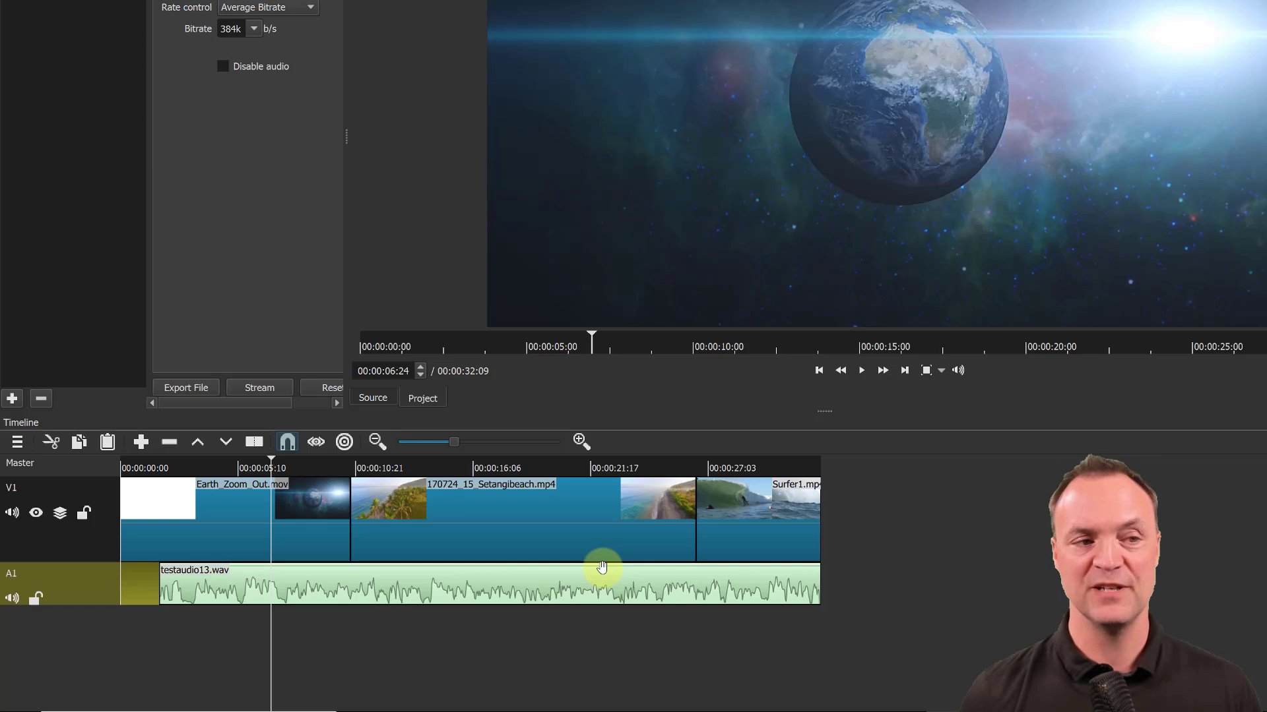
mouse_move(712, 305)
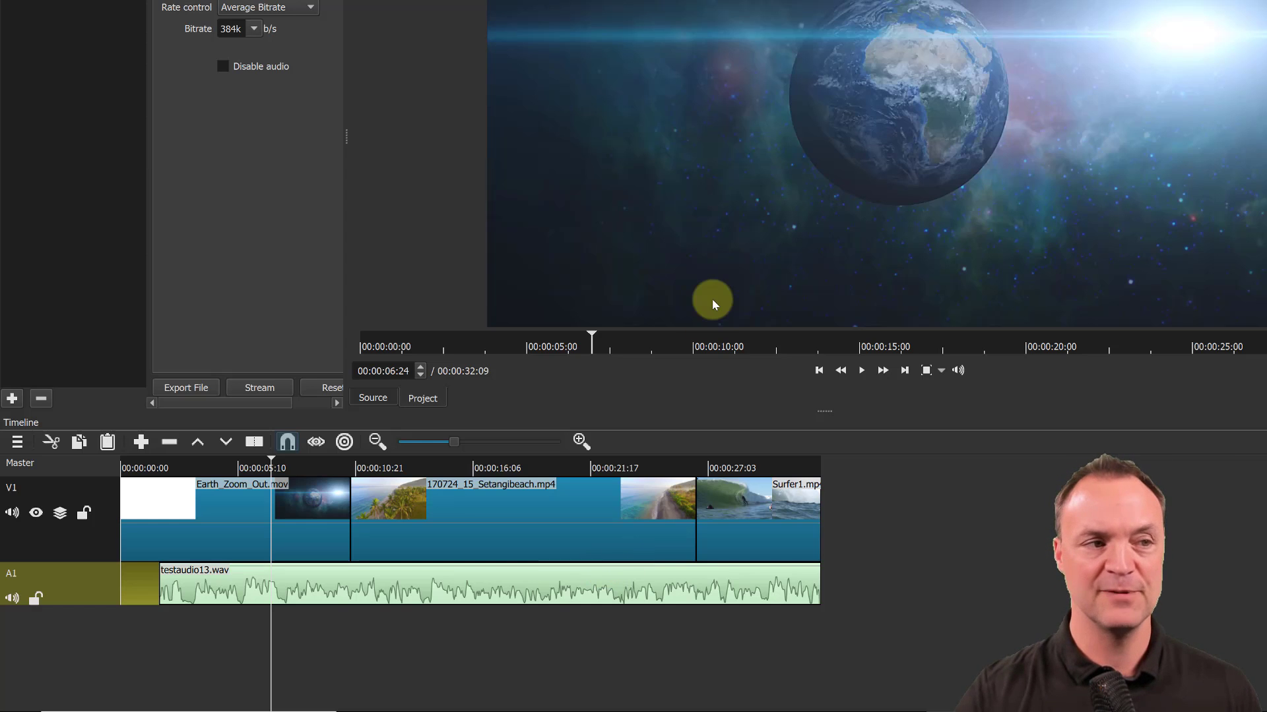